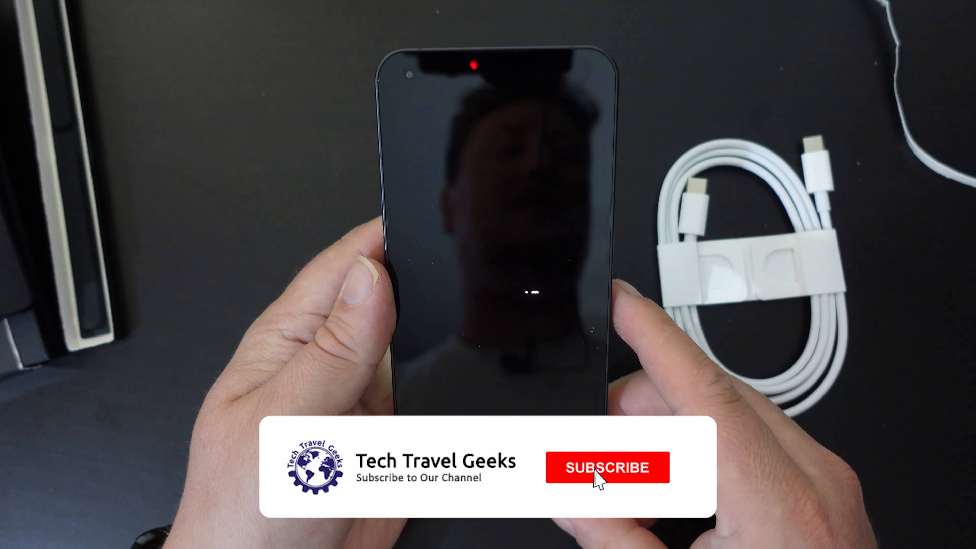
click(607, 468)
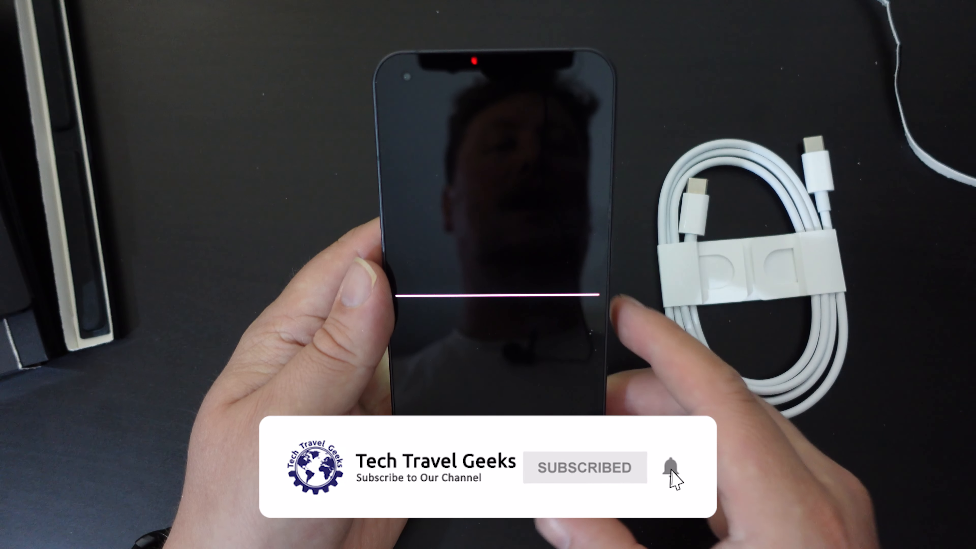